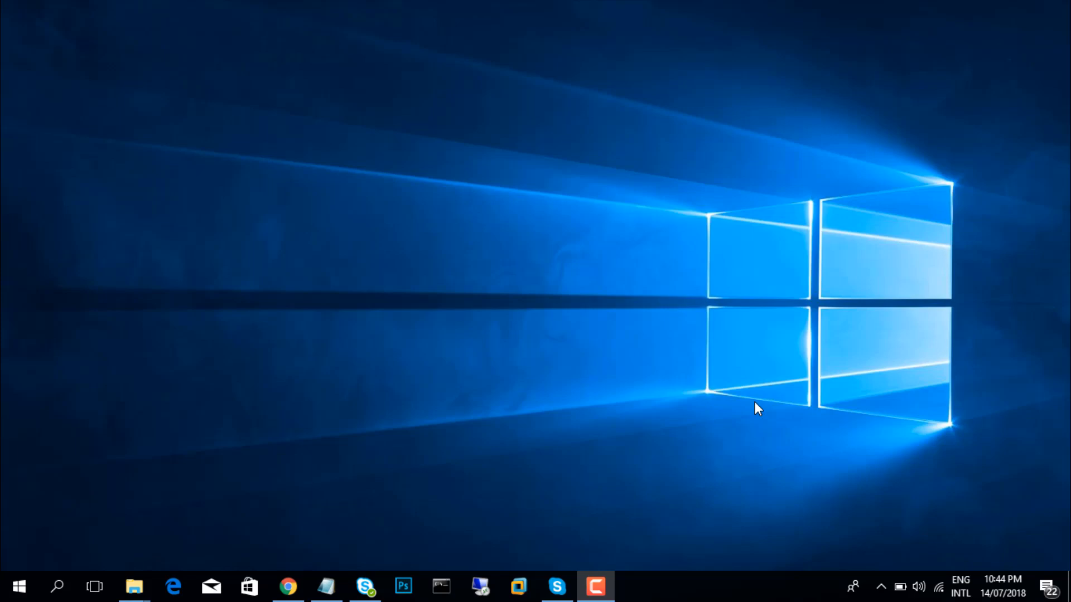
mouse_move(473, 483)
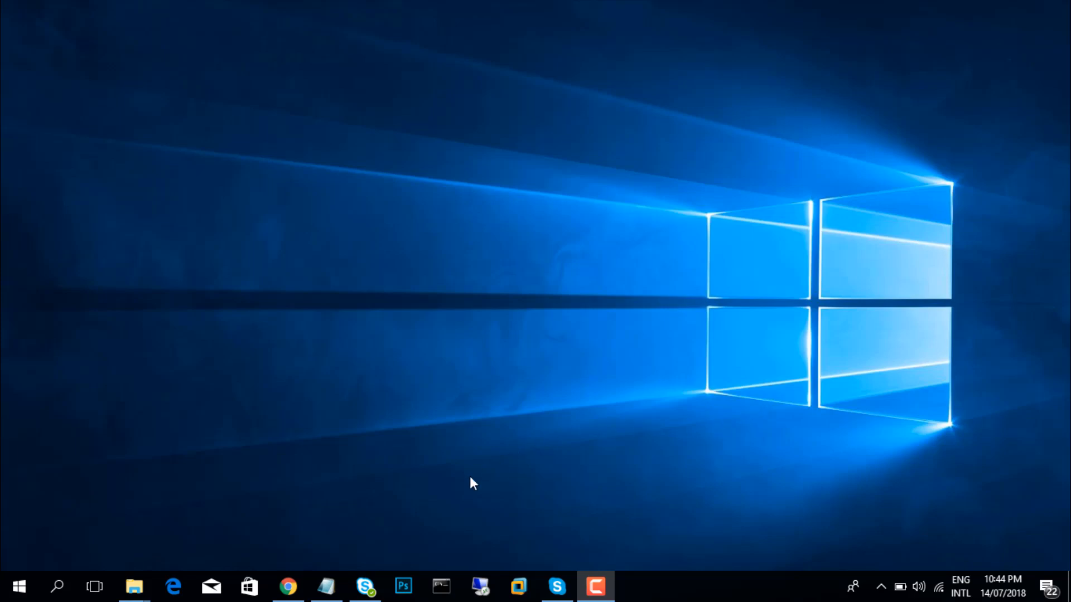
- Bring up the Gmail inbox and open the 'Let,s Start SFI' message
click(287, 586)
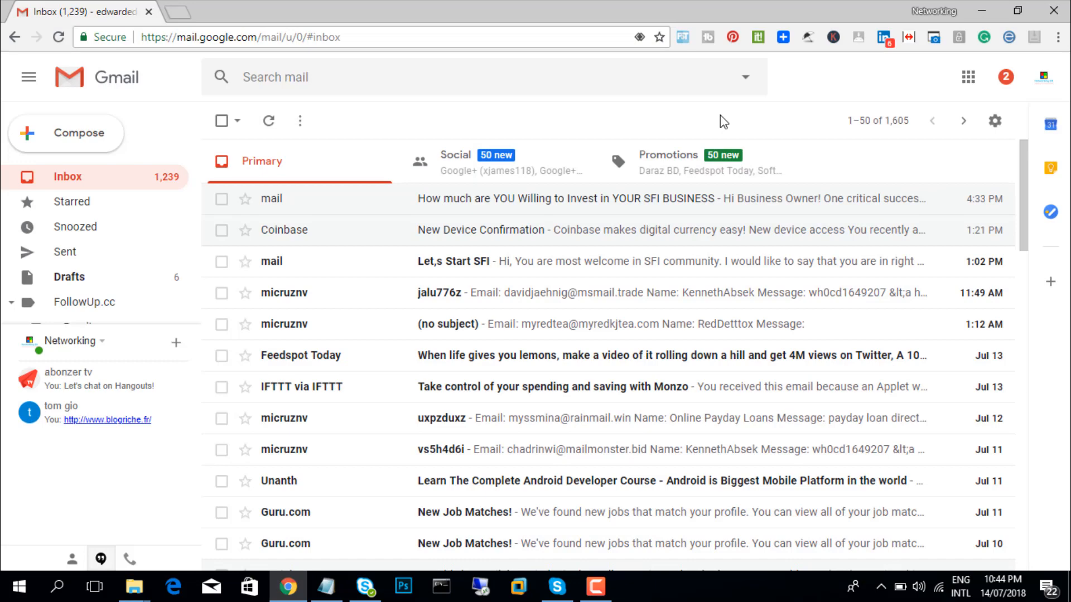
mouse_move(627, 198)
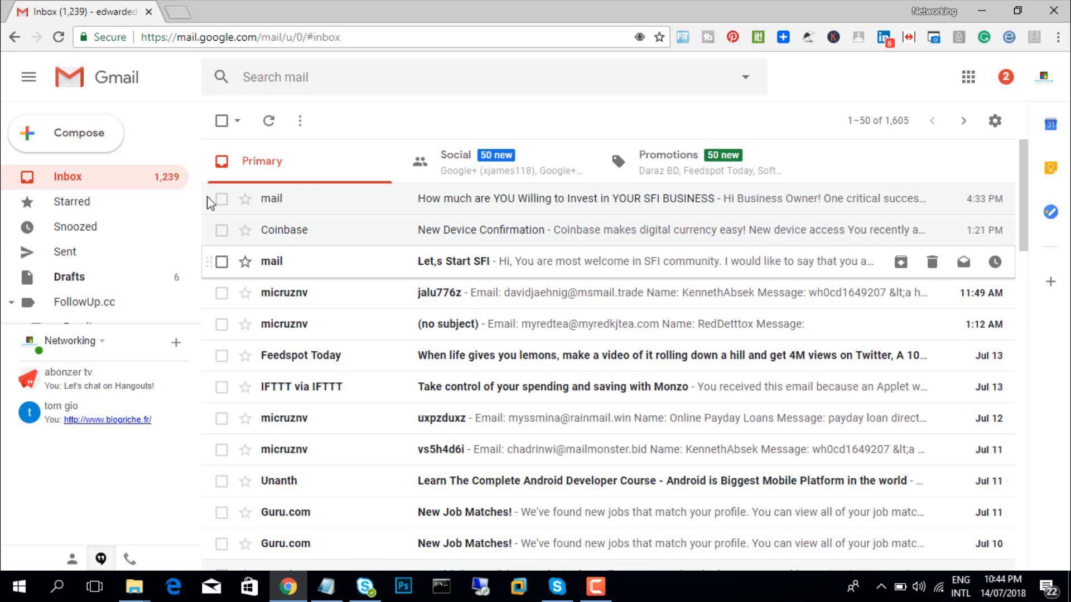
mouse_move(386, 276)
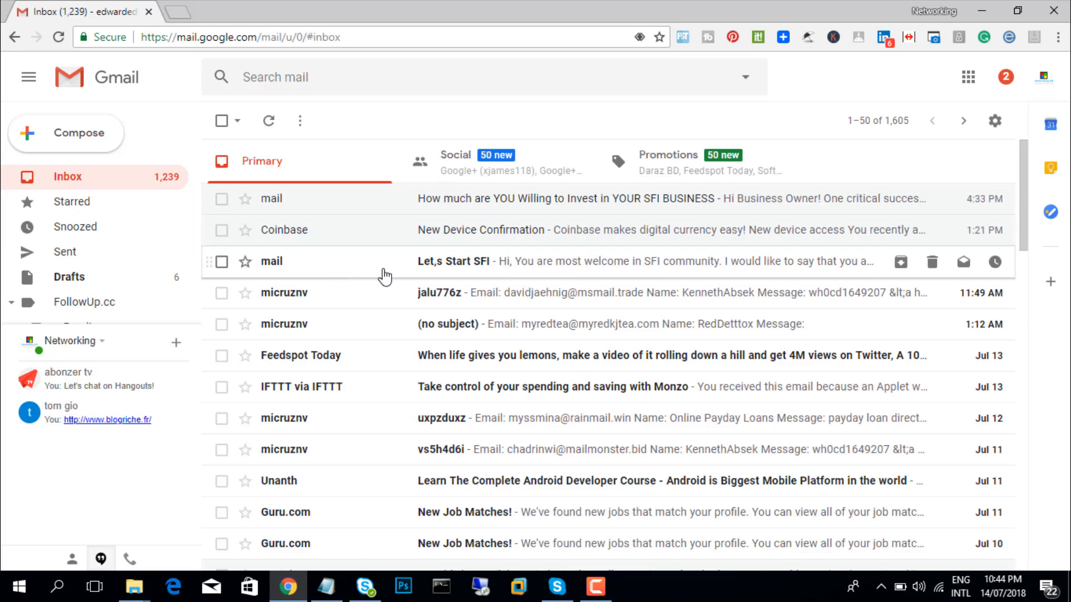
mouse_move(425, 269)
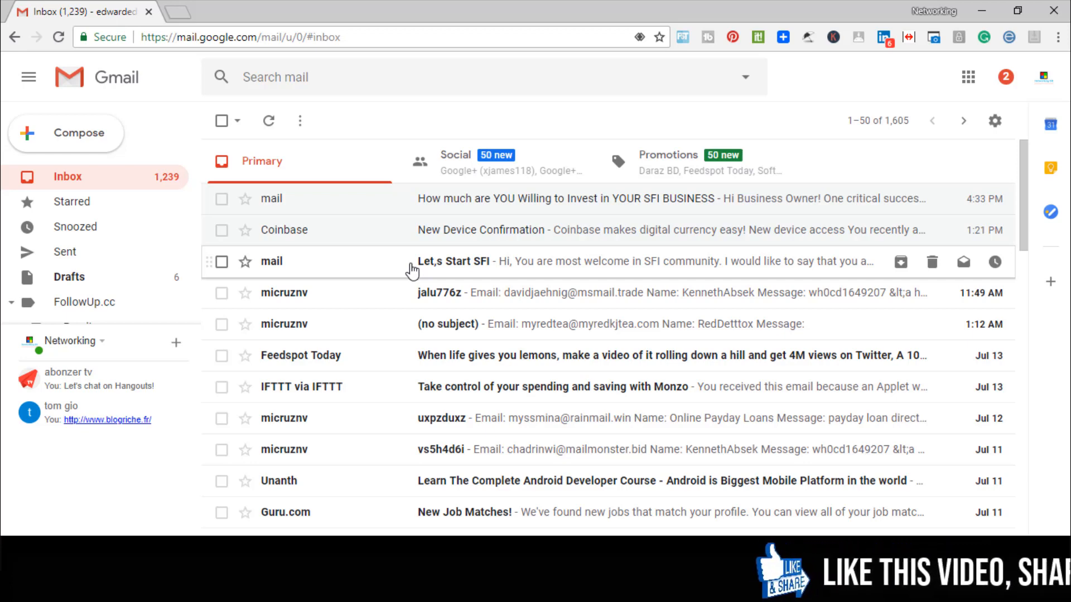
click(453, 261)
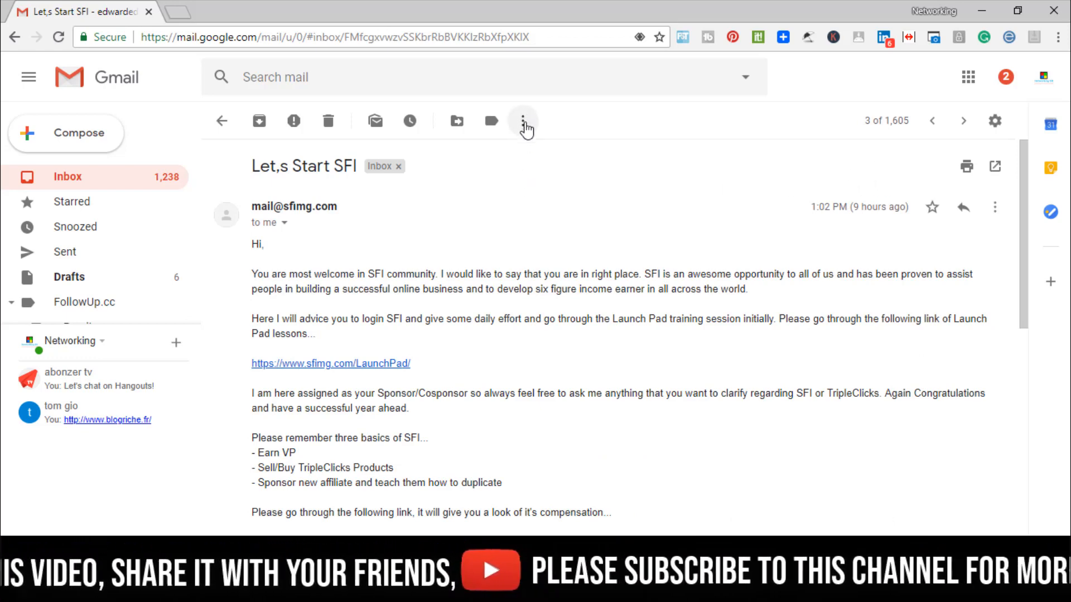
- Show the More actions menu for the opened SFI message
click(522, 121)
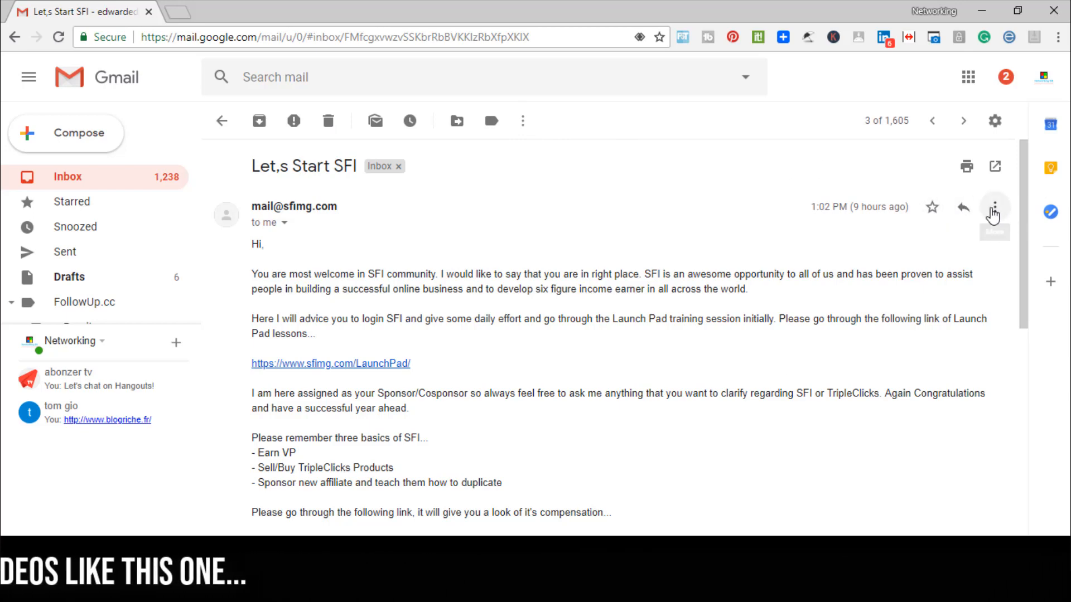
click(993, 207)
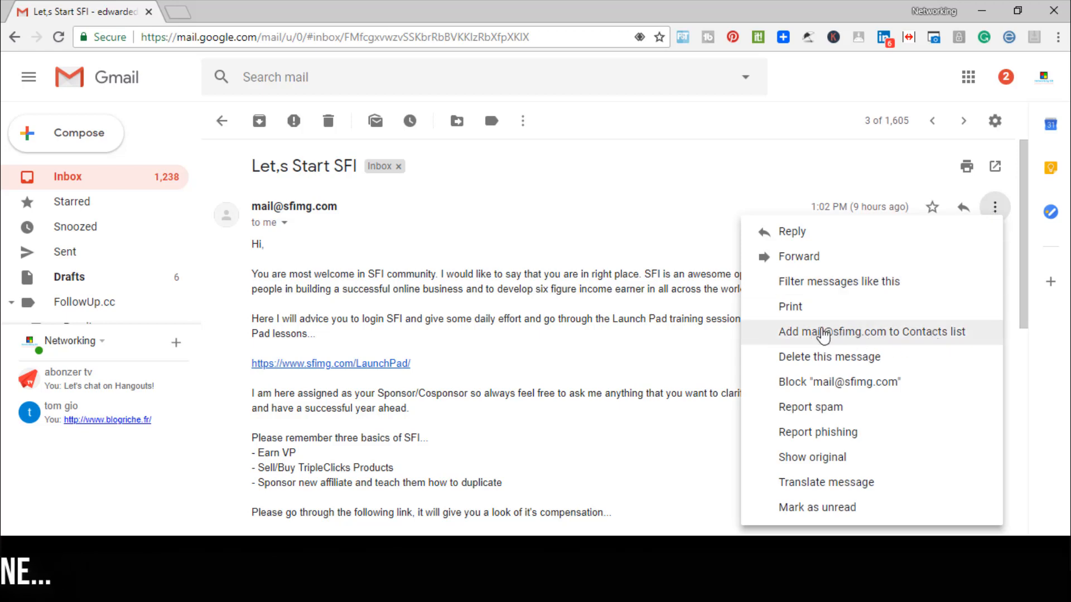
mouse_move(891, 335)
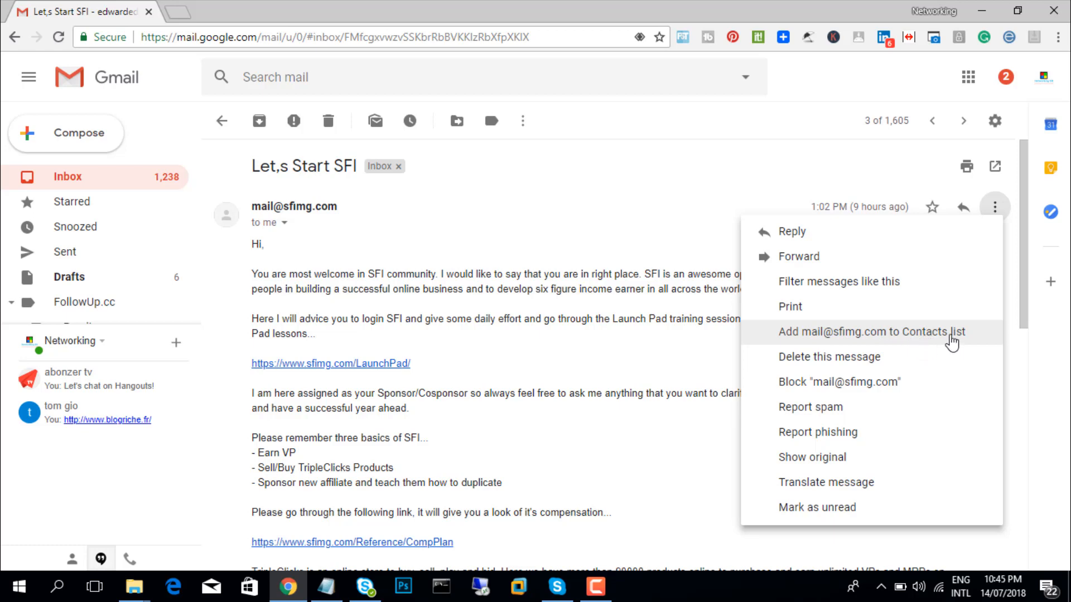
- Add the SFI sender to the Contacts list, with the confirmation toast shown
click(871, 332)
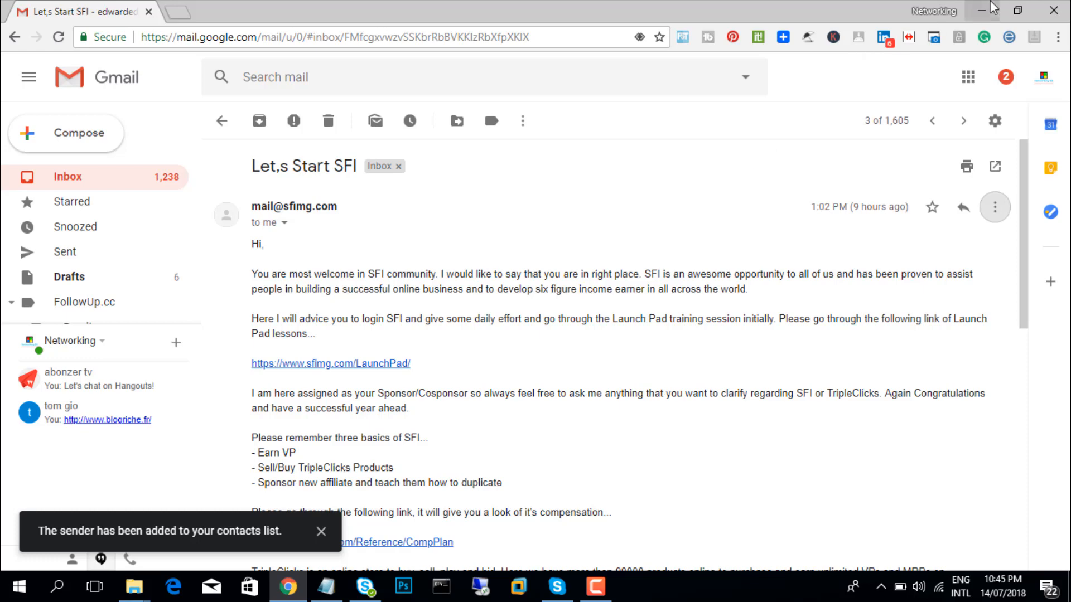
- Minimise the Chrome window so only the Windows desktop shows
click(986, 10)
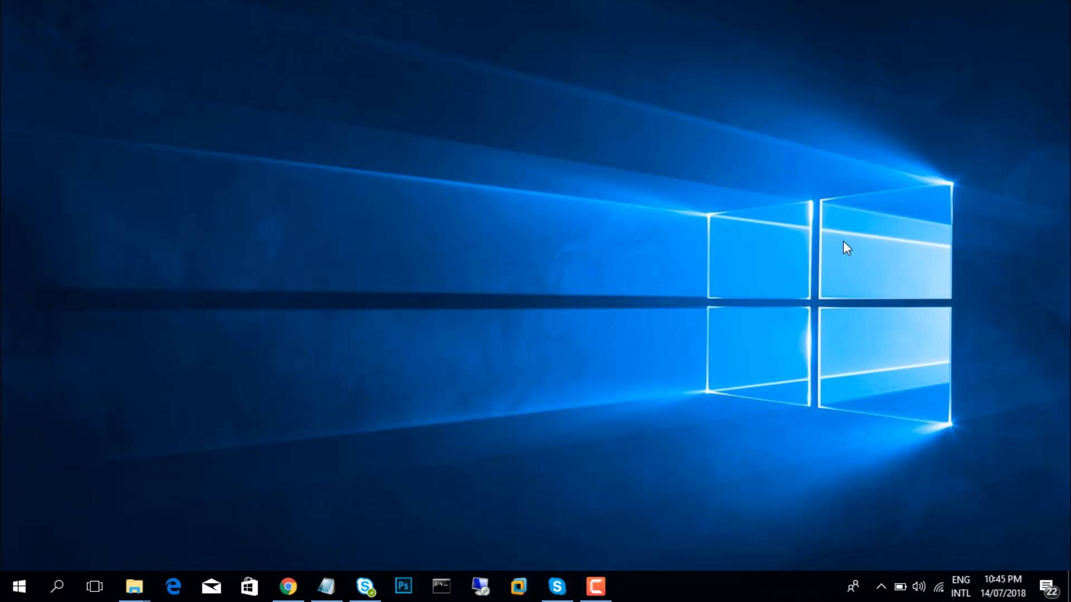
mouse_move(716, 435)
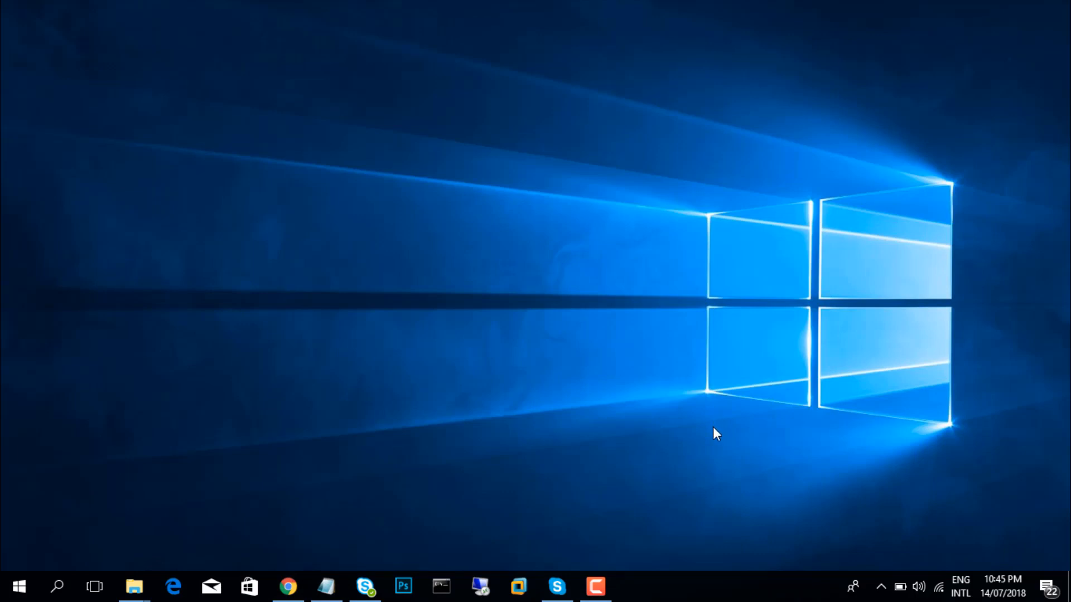
mouse_move(606, 586)
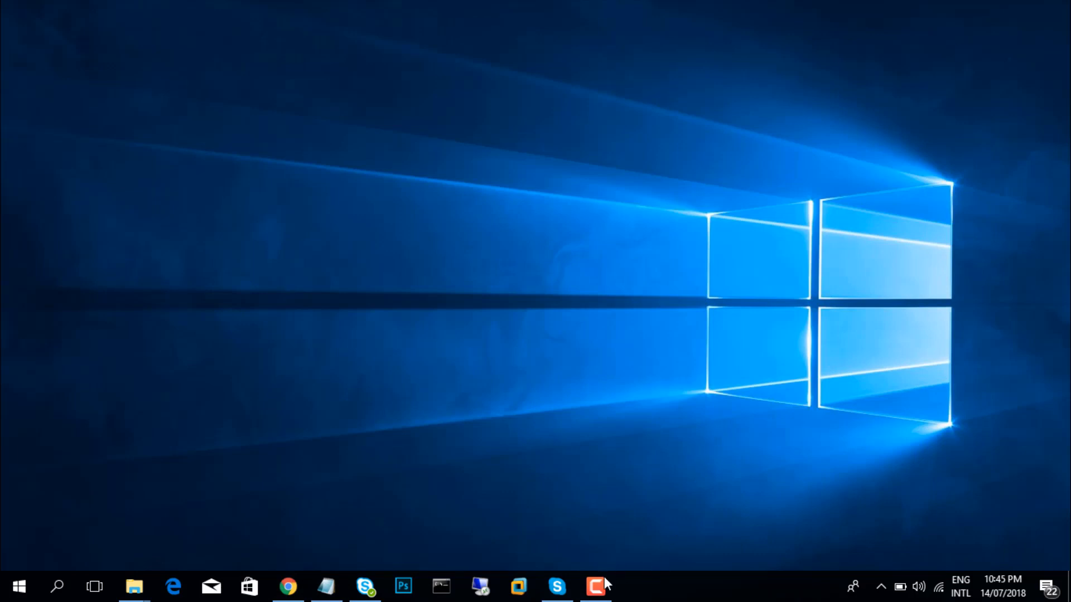